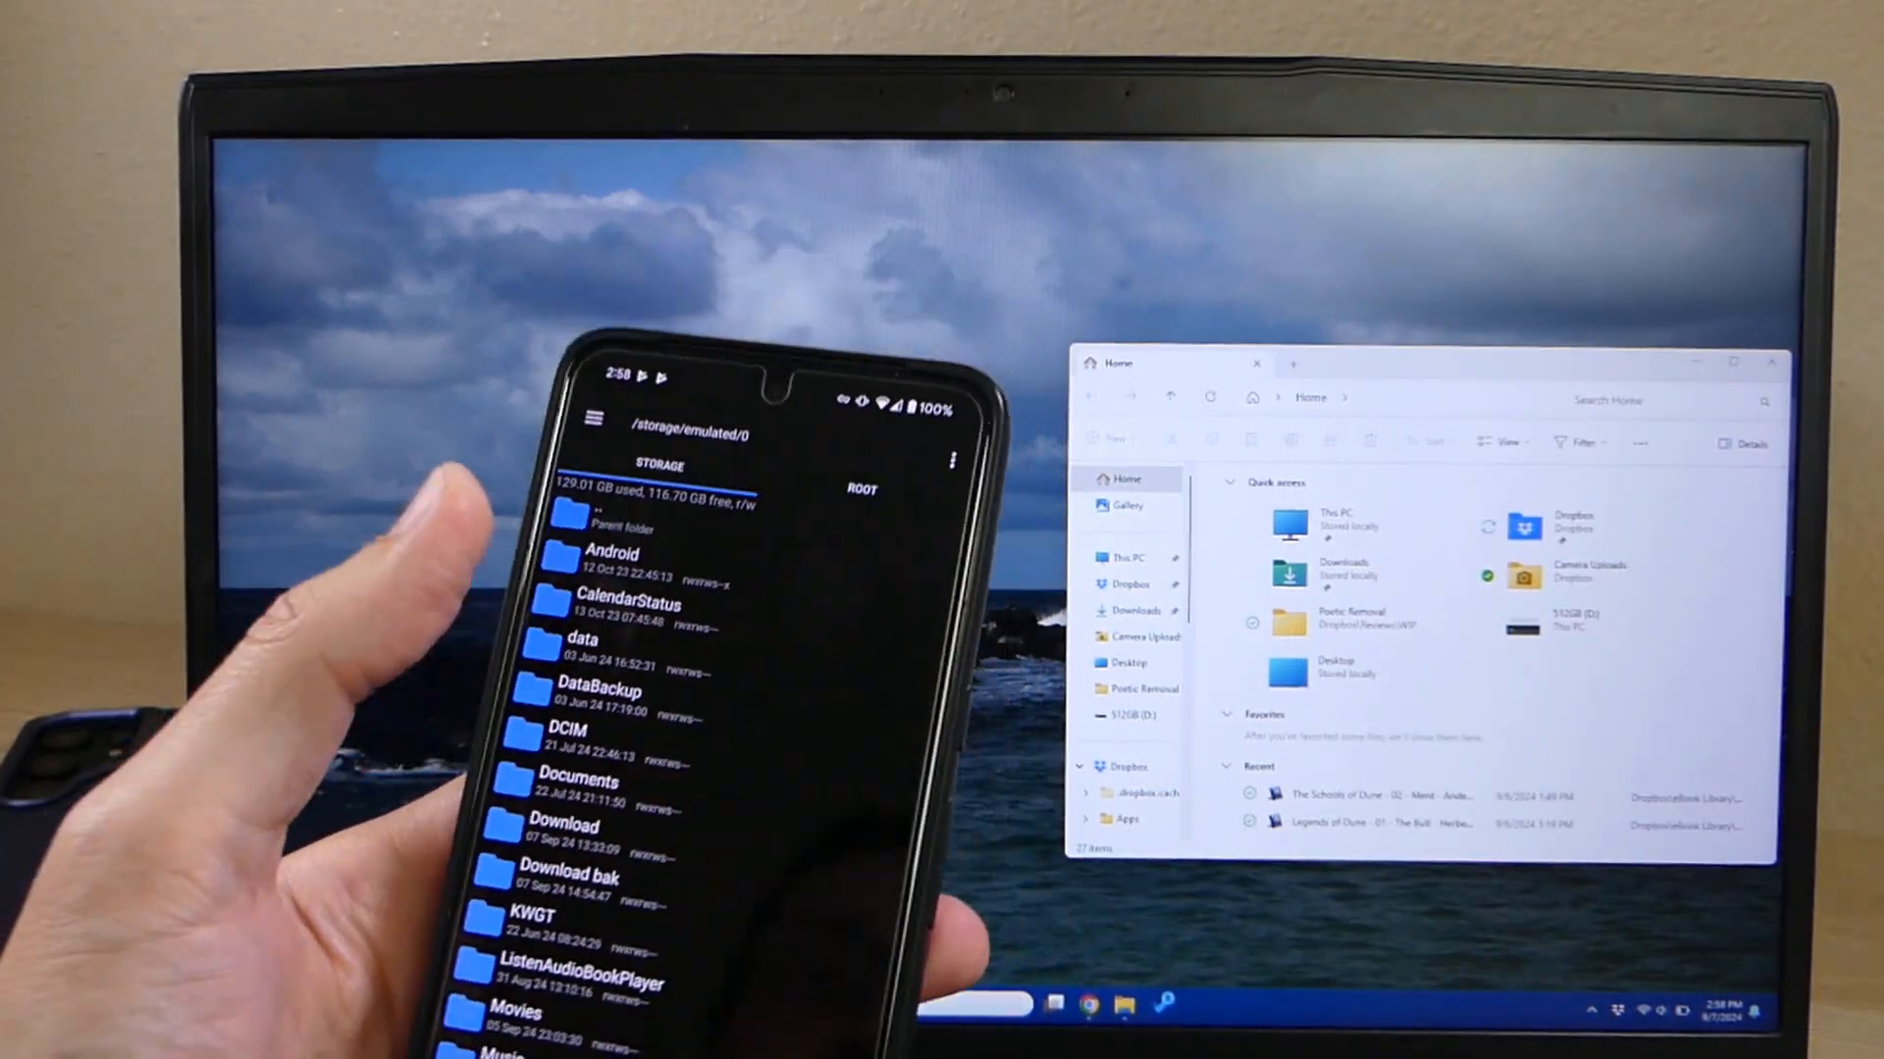
- Open Android > obb in the phone's file manager and respond to the folder-access notice
{"action": "left_click", "coordinate": [612, 557]}
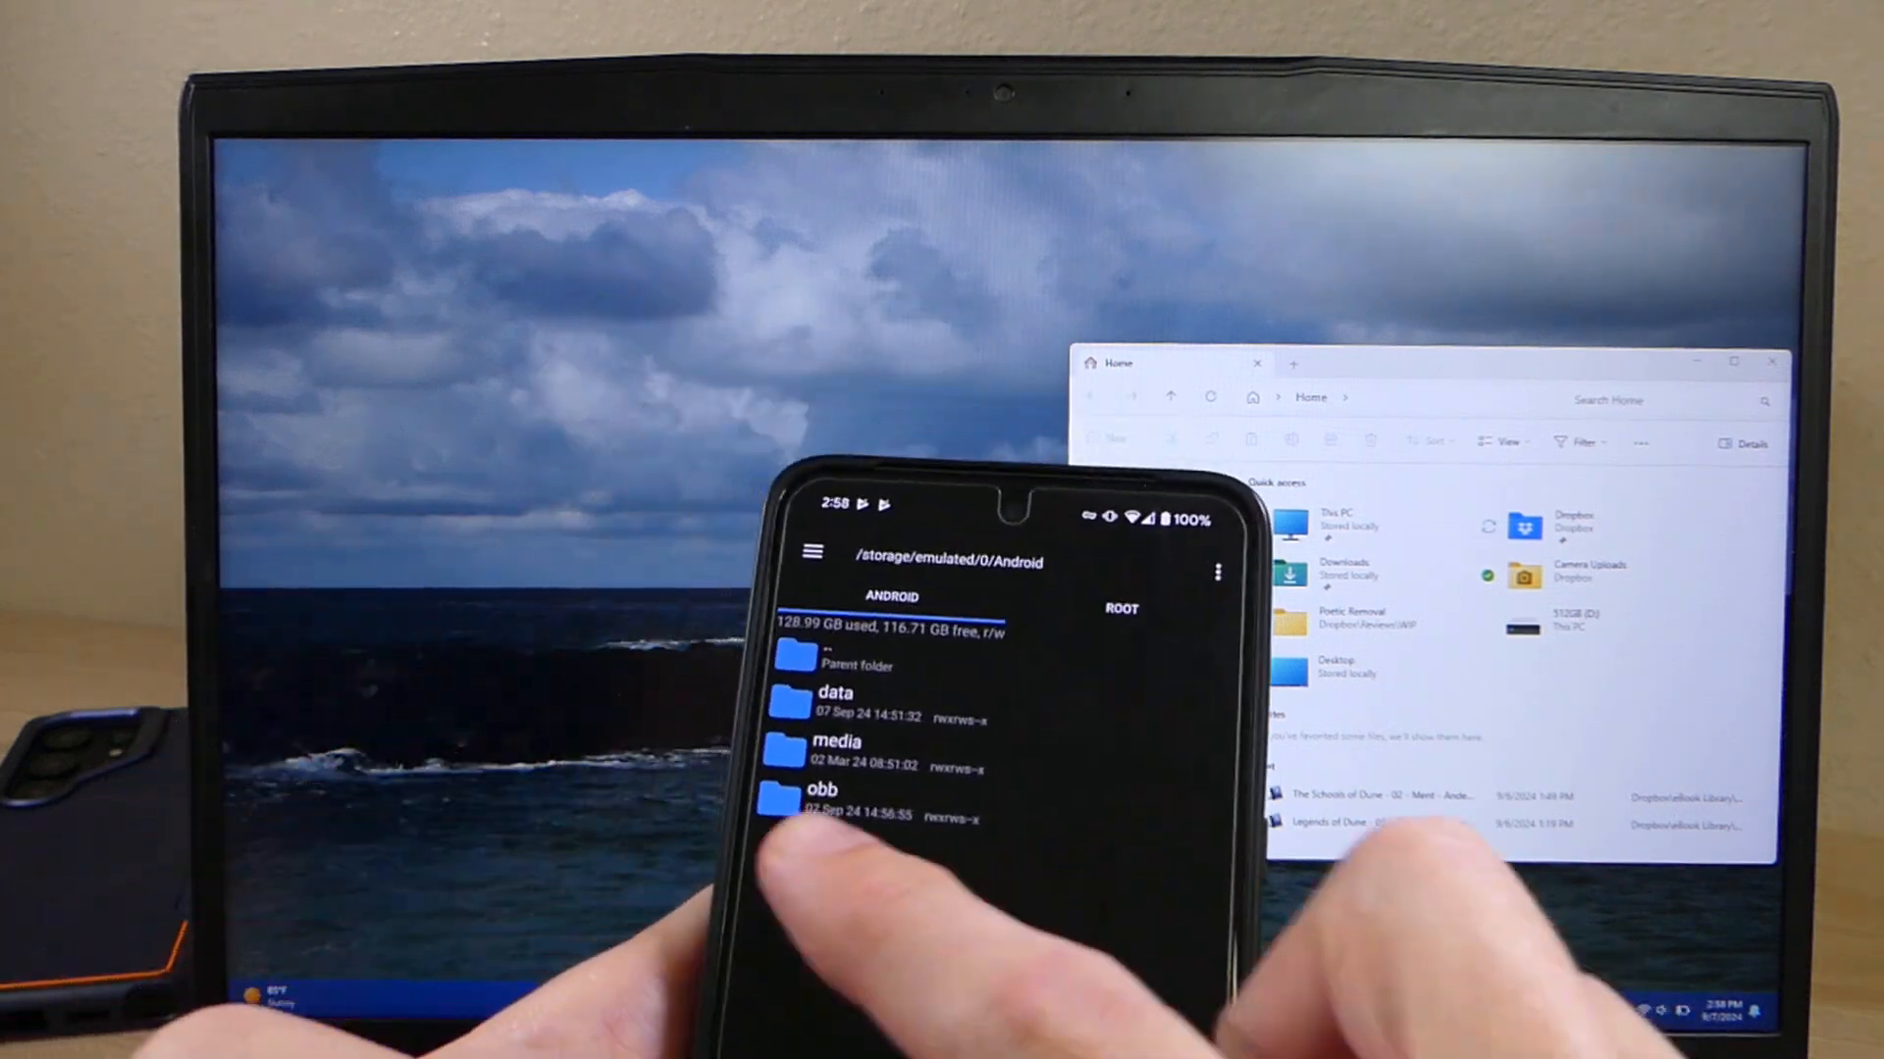
{"action": "left_click", "coordinate": [822, 791]}
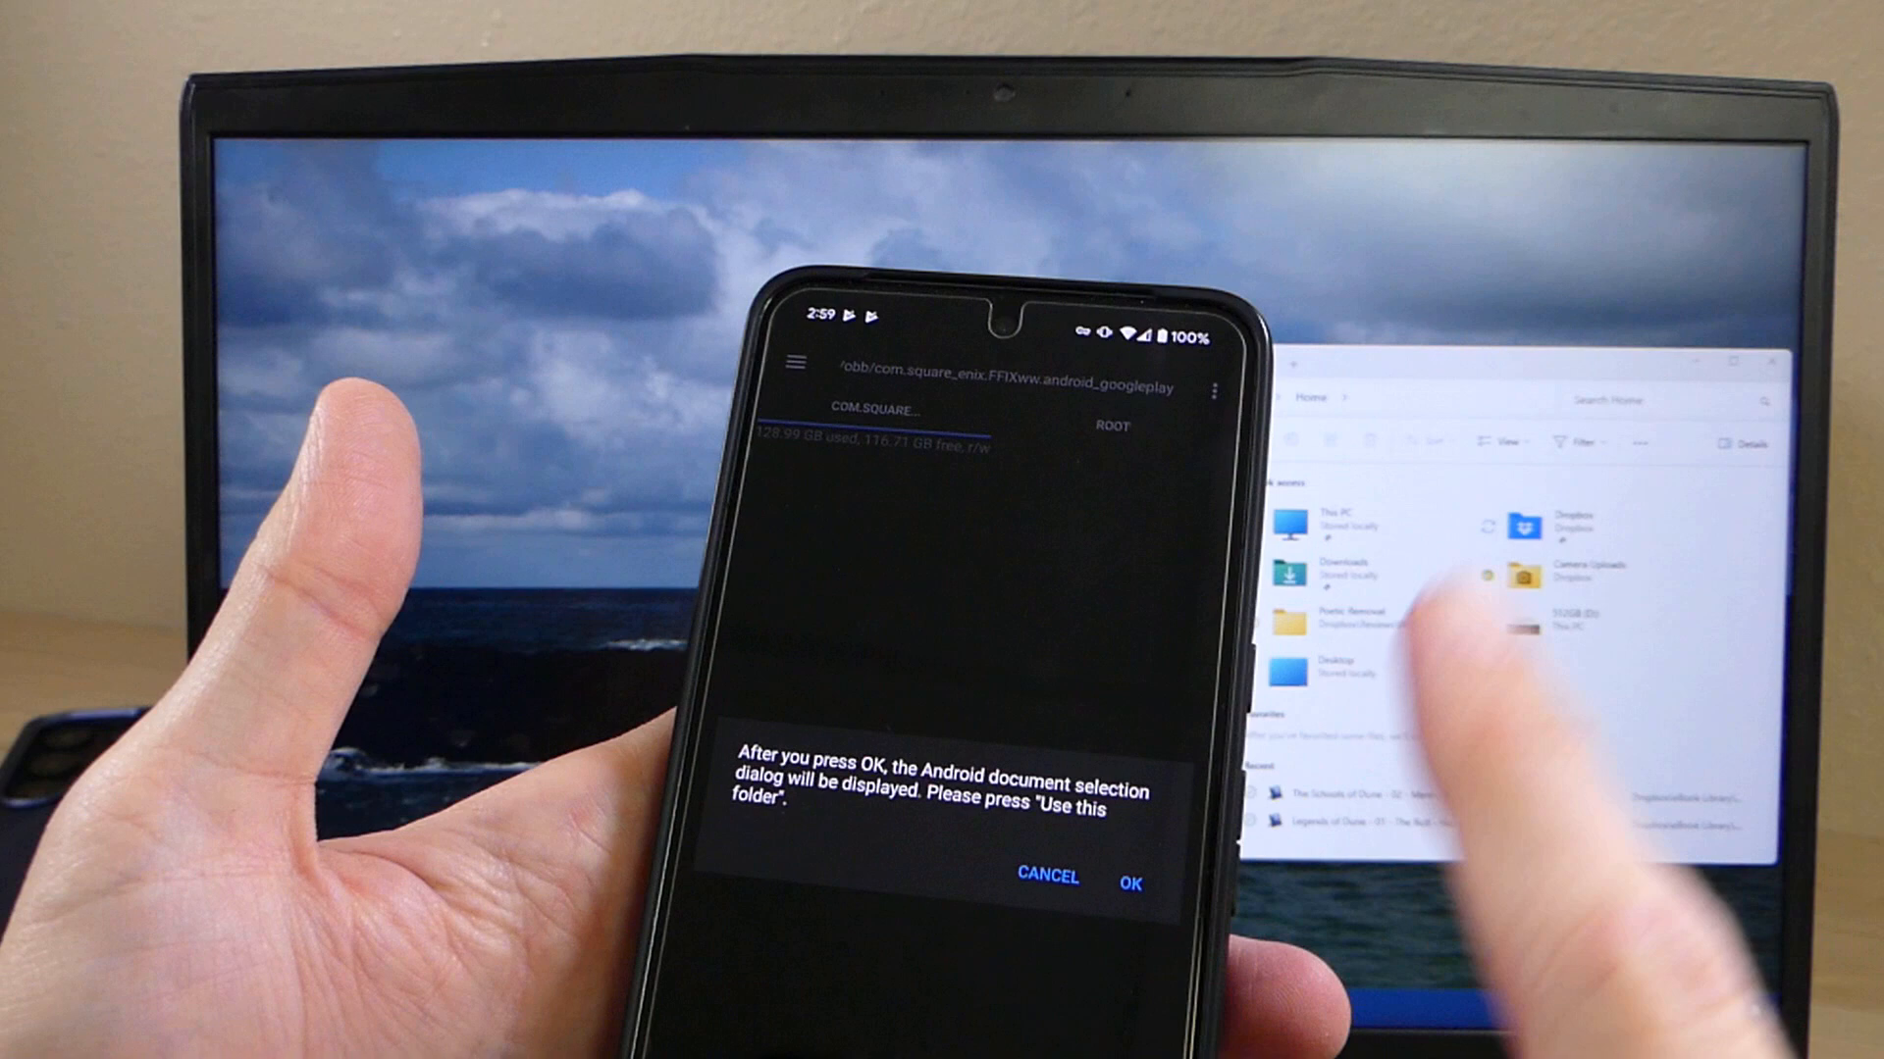
{"action": "left_click", "coordinate": [1127, 877]}
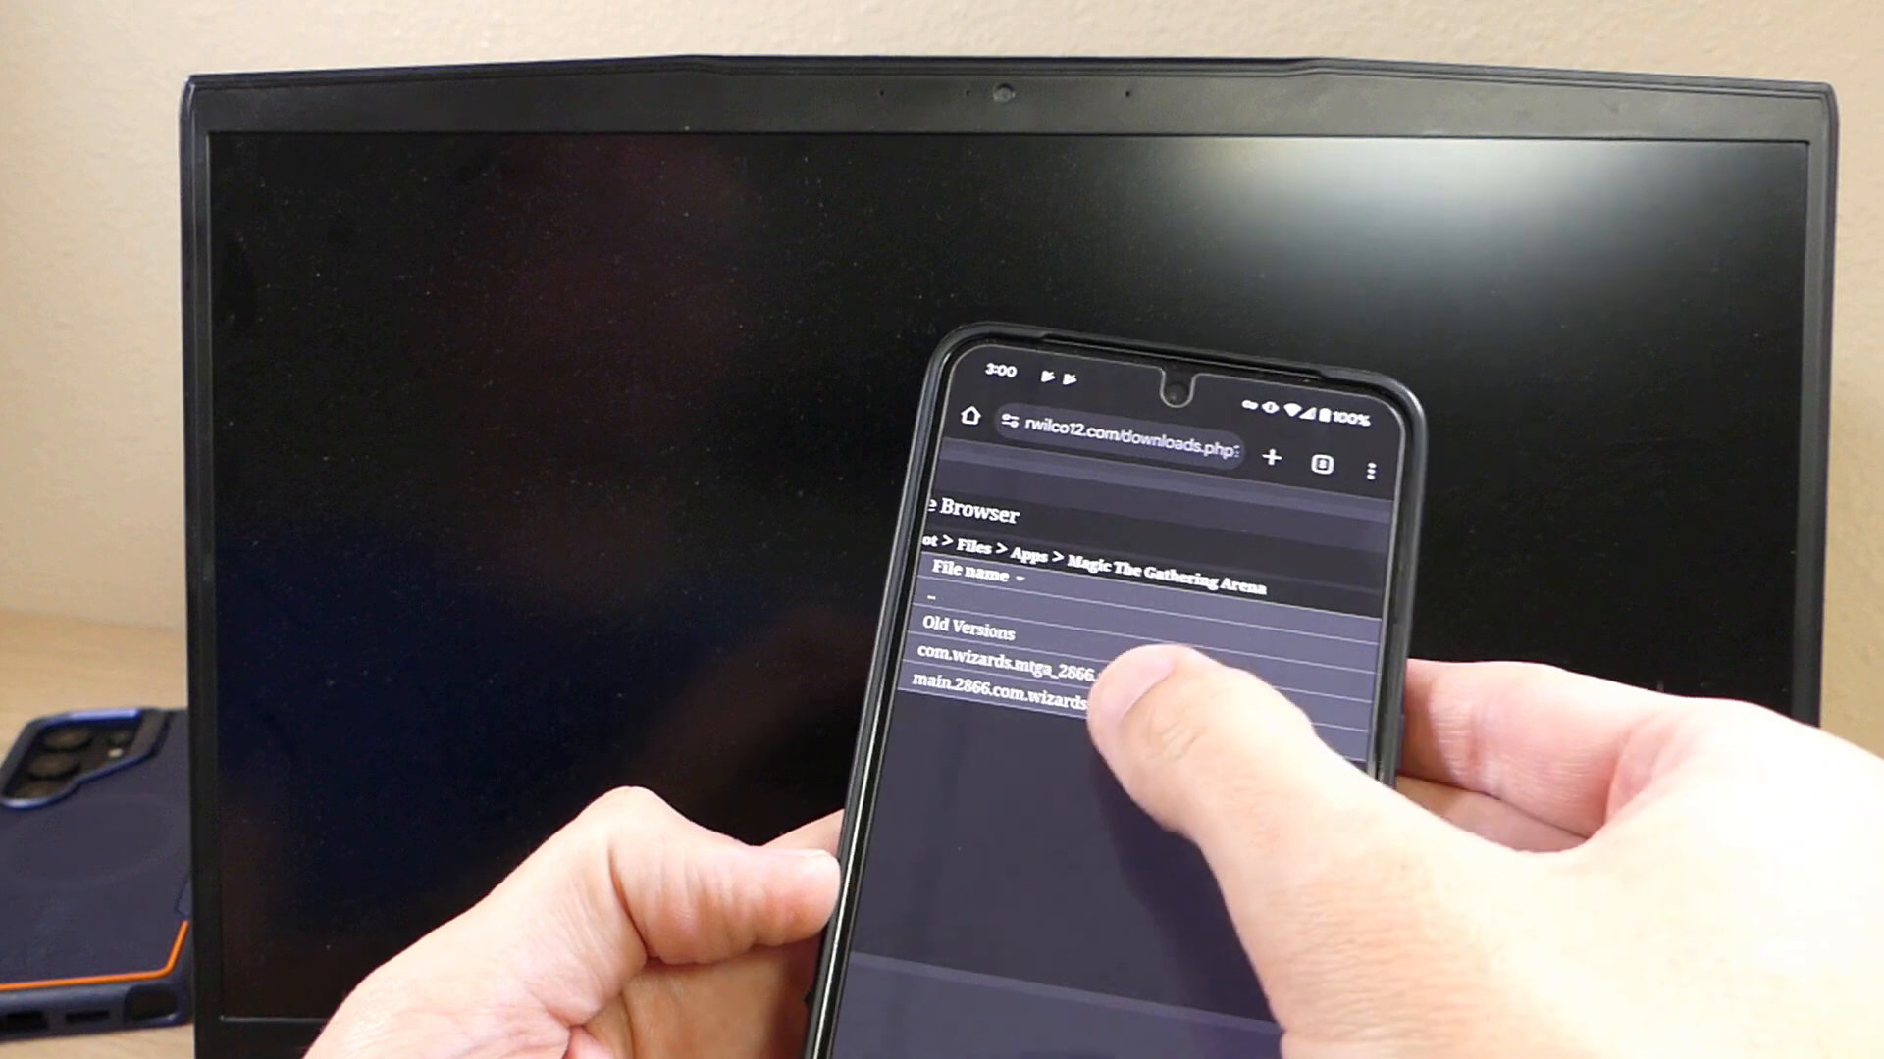
- Download the main.2866 Magic The Gathering Arena OBB file (942.49 MB) from rwilco12.com
{"action": "left_click", "coordinate": [1029, 673]}
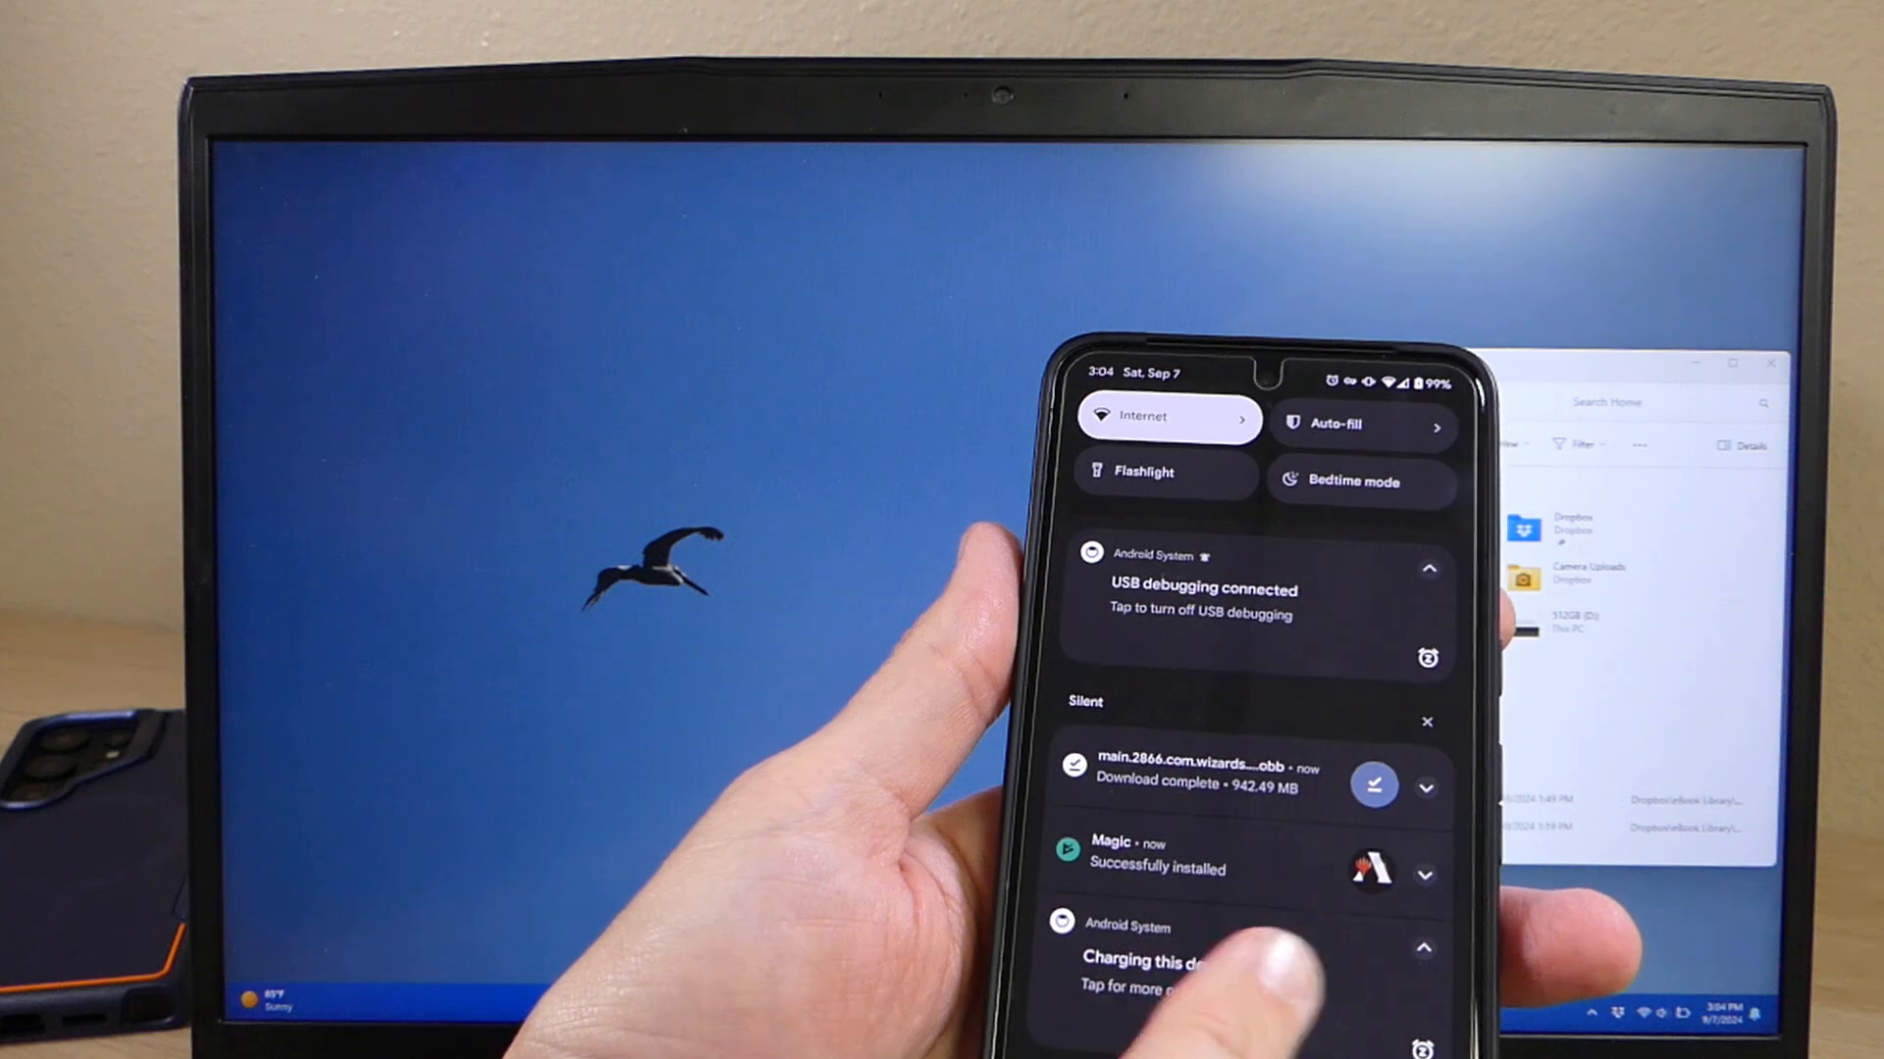
- Switch the Pixel 8 Pro's USB connection to File transfer mode
{"action": "left_click", "coordinate": [1201, 600]}
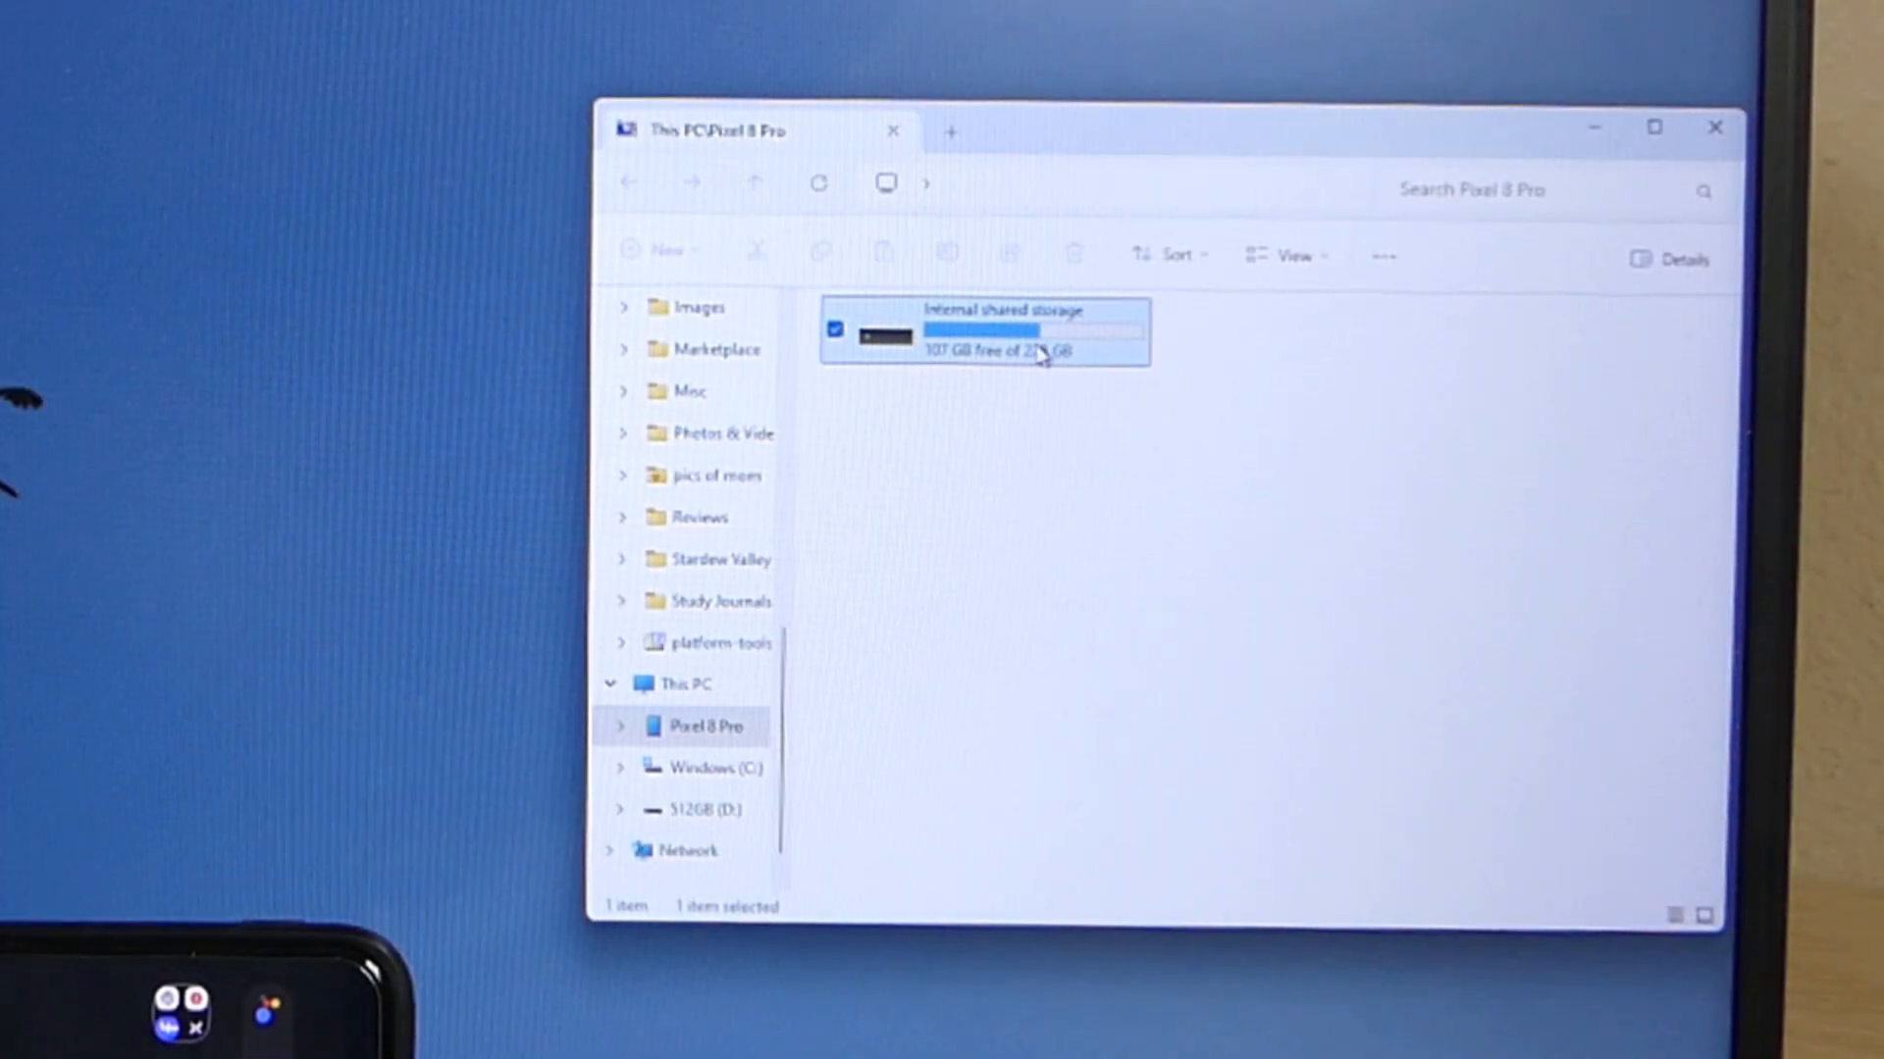
{"action": "mouse_move", "coordinate": [1033, 349]}
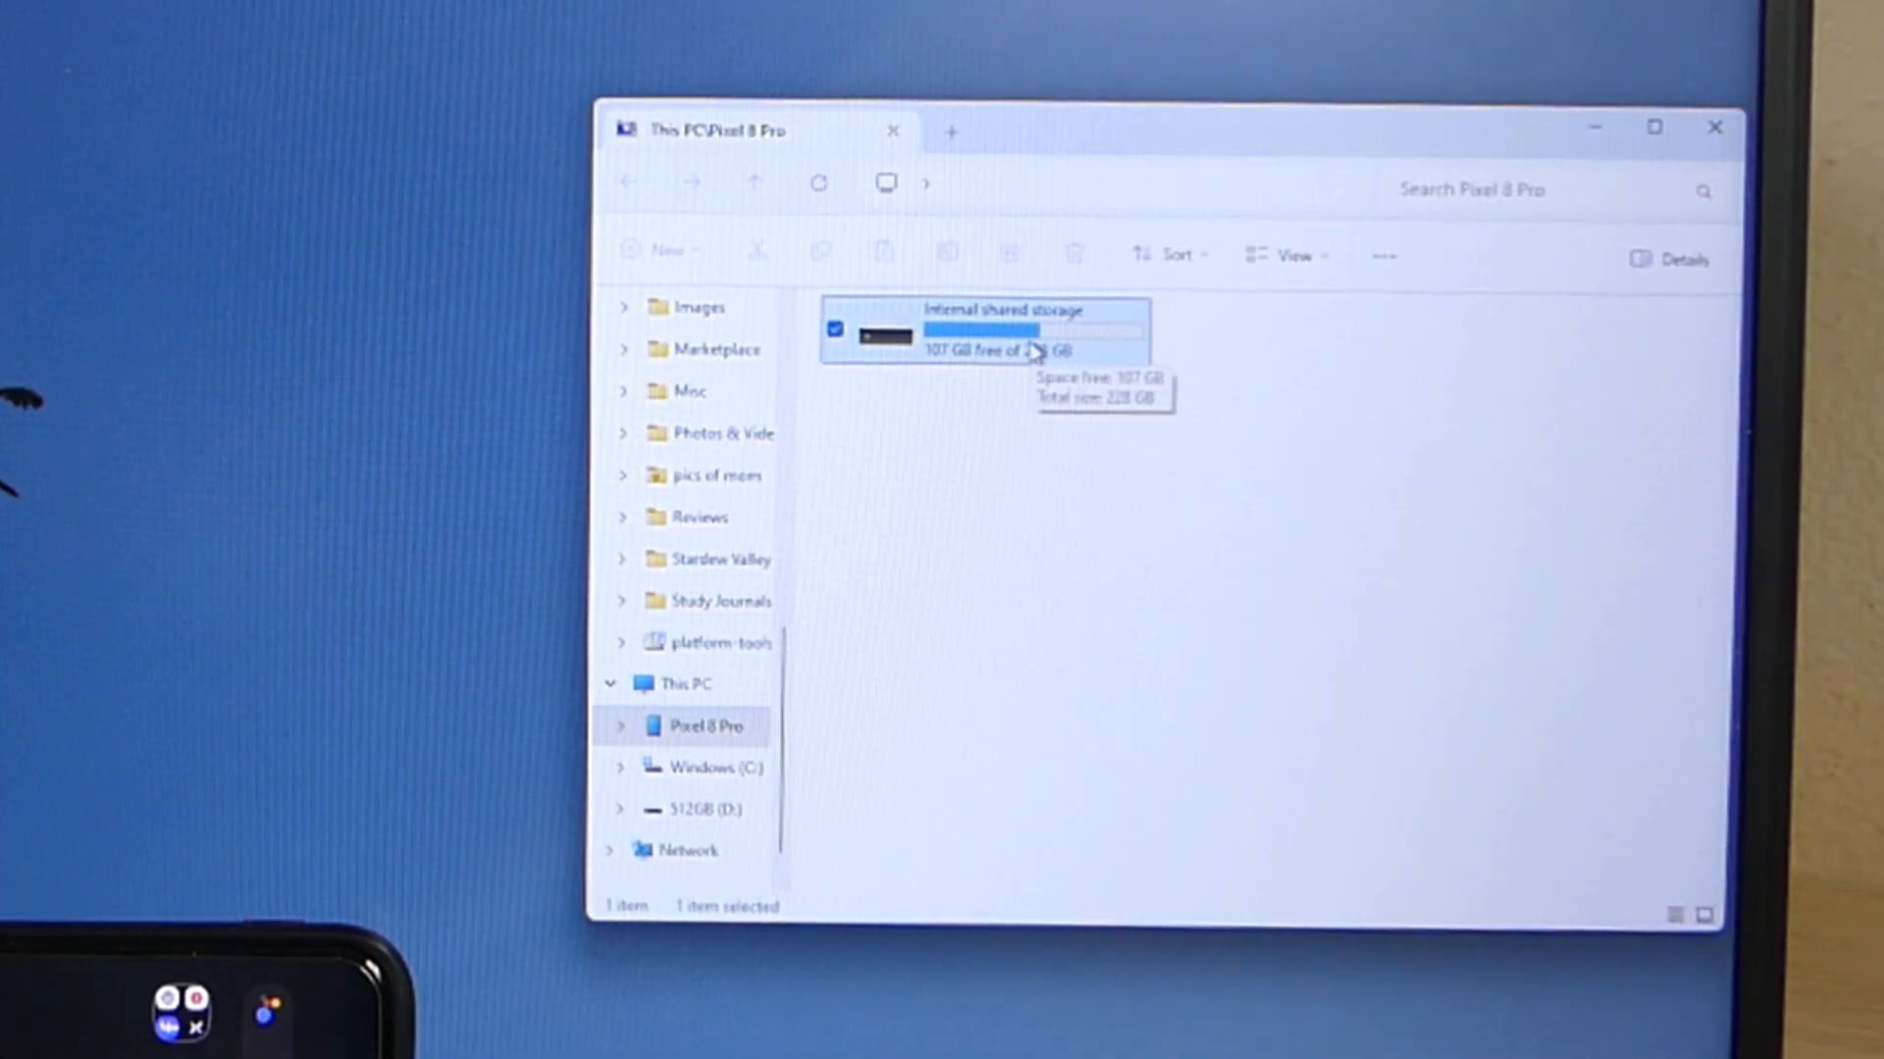
- Paste main.2866.com.wizards.mtga.obb from Download into the phone's Android/obb/com.wizards.mtga folder
{"action": "double_click", "coordinate": [981, 330]}
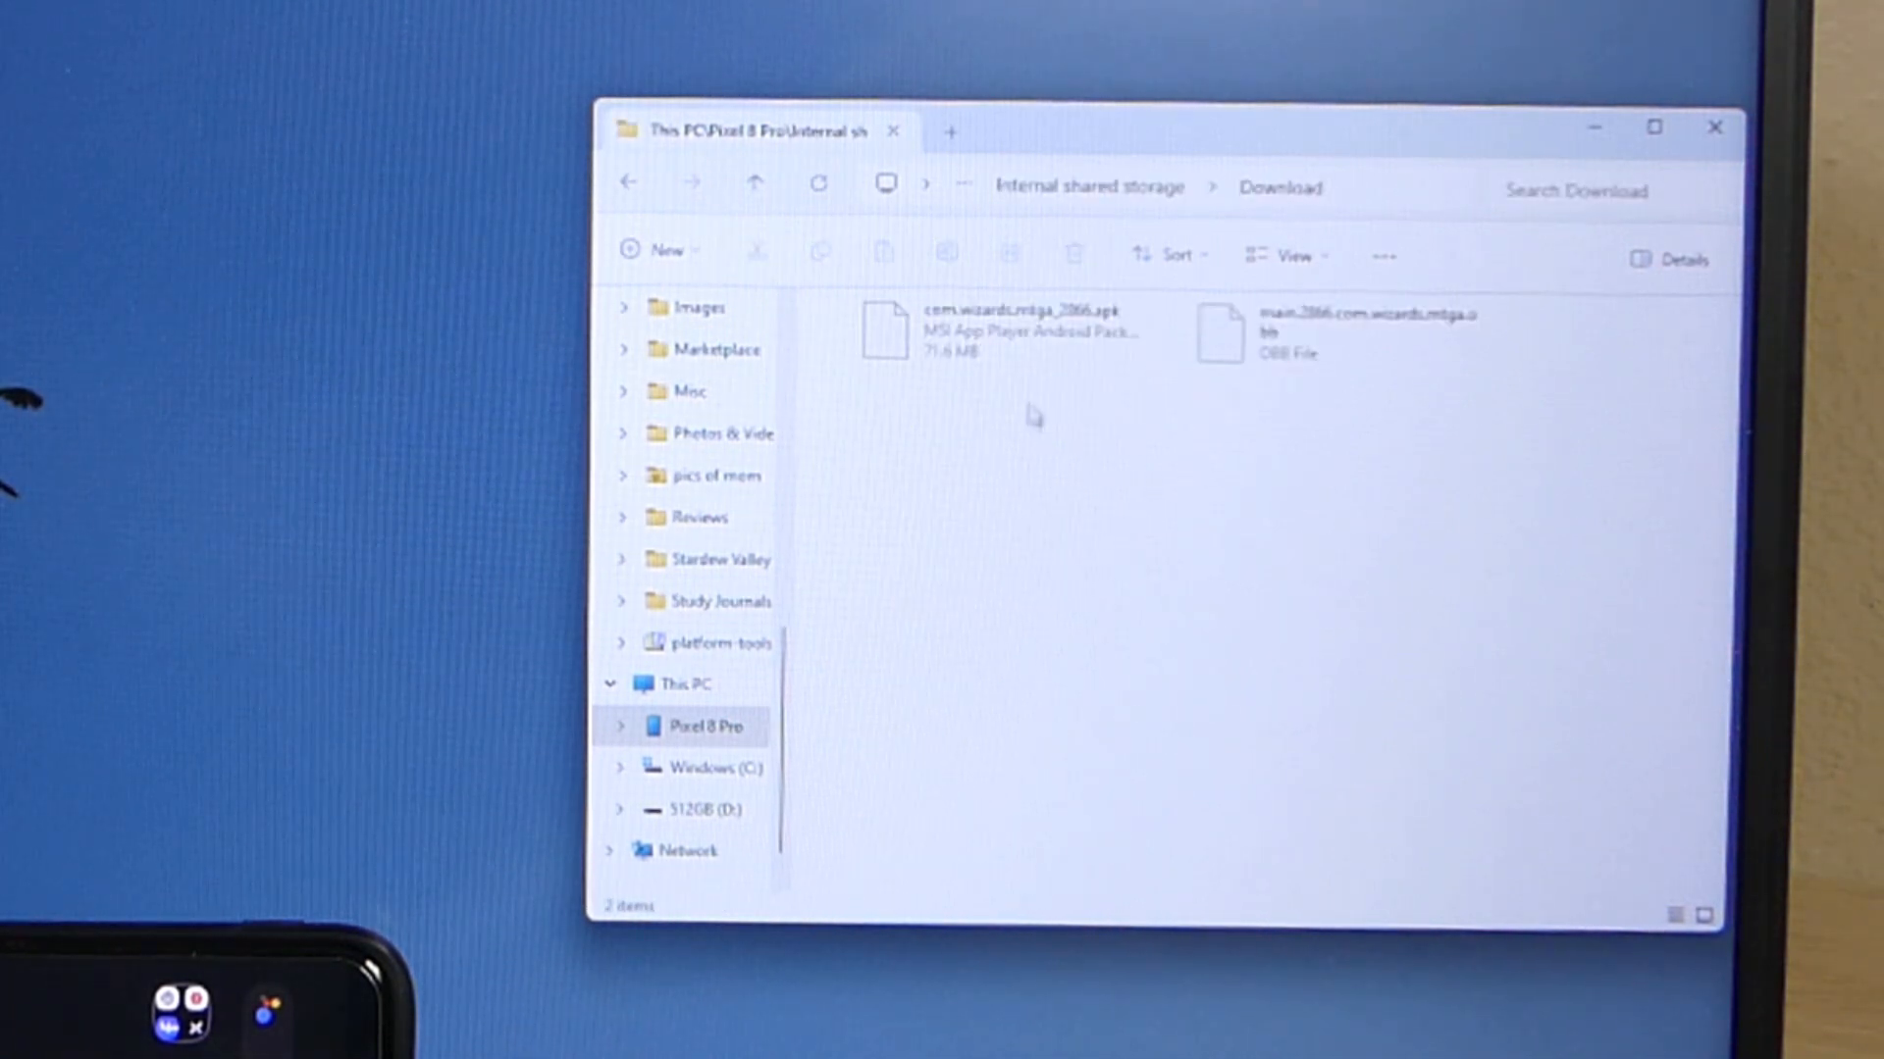
{"action": "left_click", "coordinate": [1321, 333]}
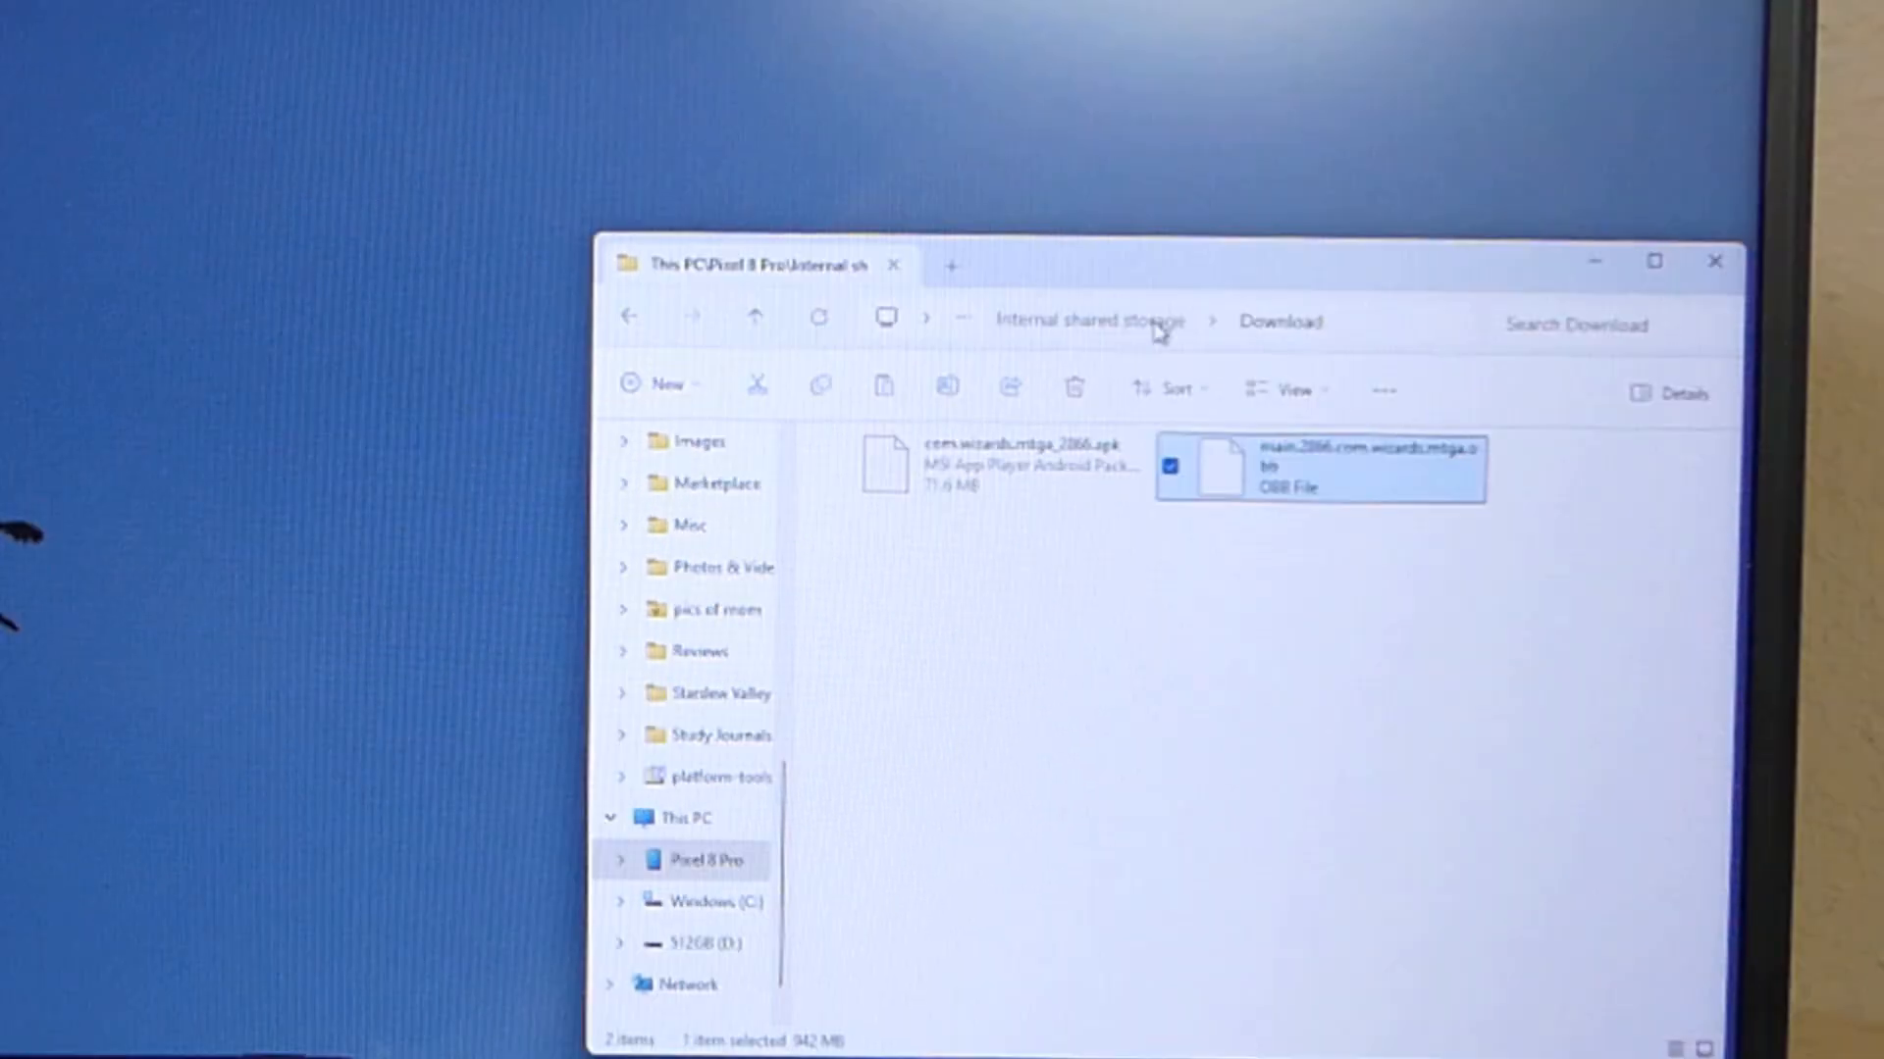
{"action": "left_click", "coordinate": [1272, 321]}
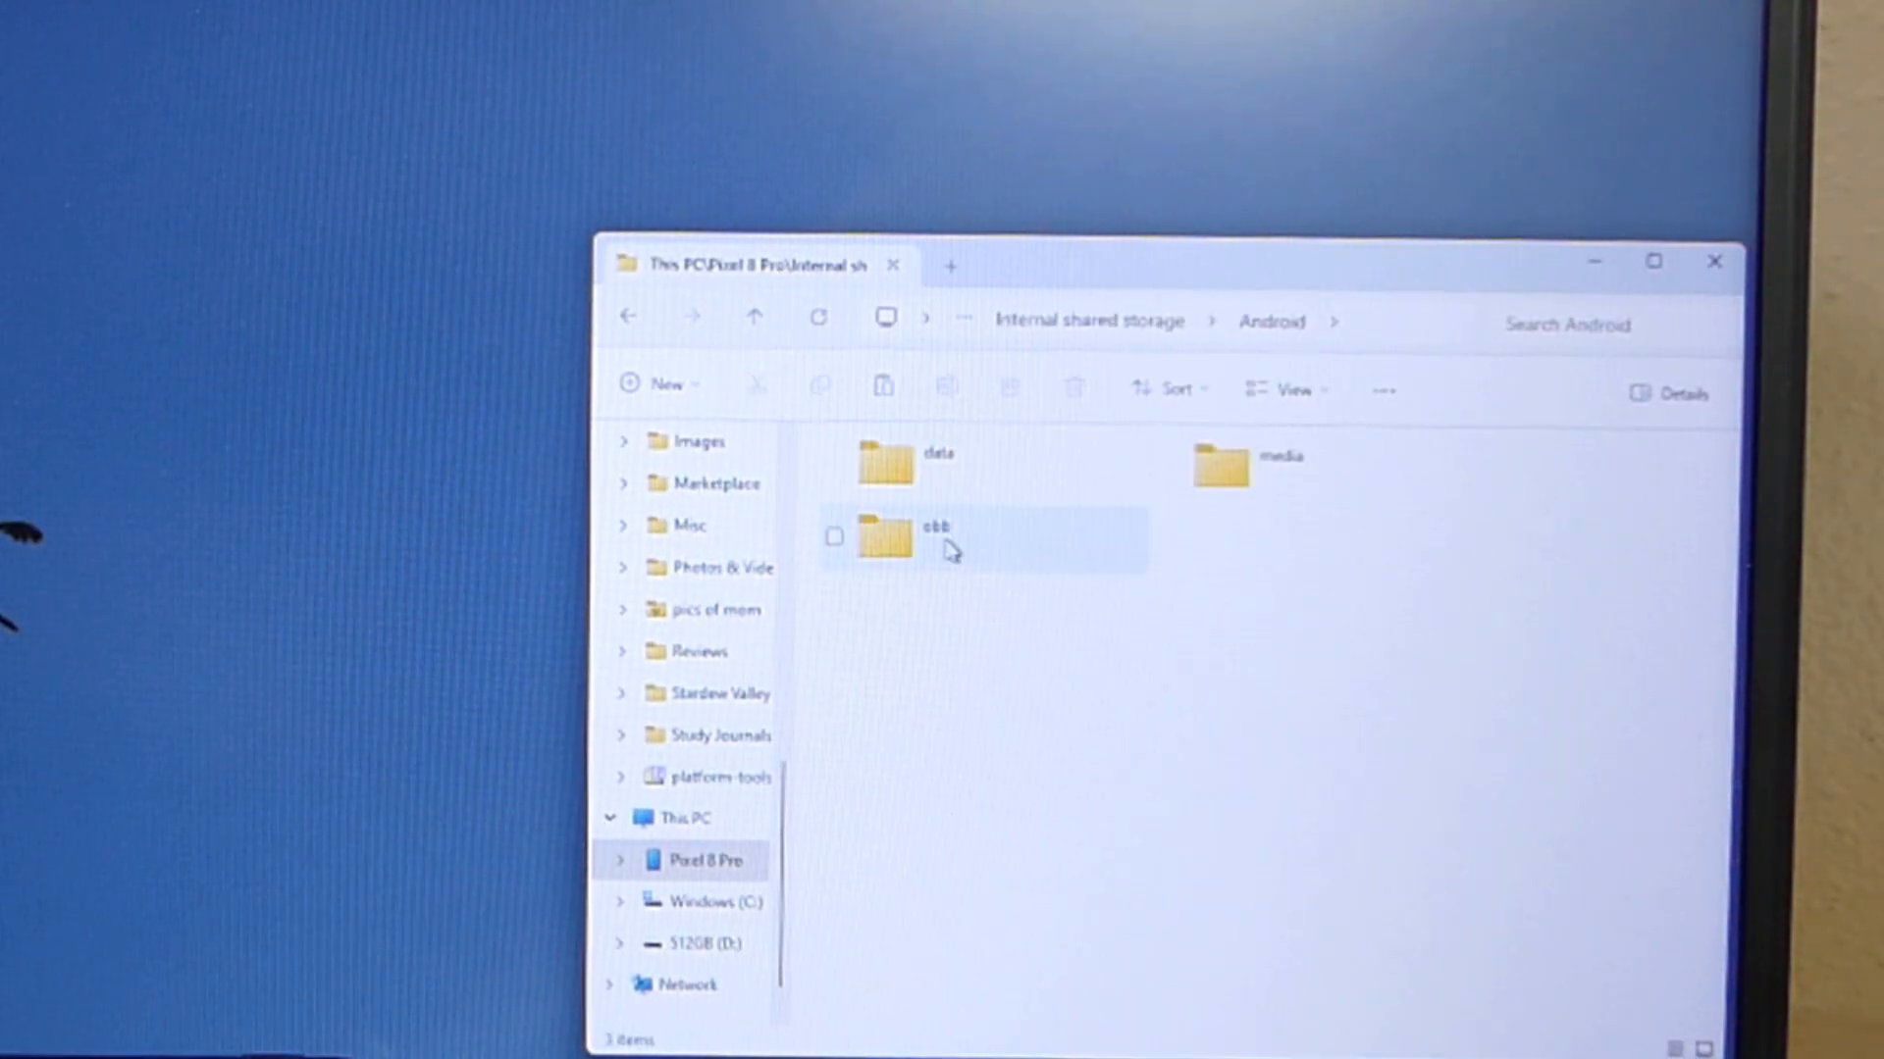
{"action": "double_click", "coordinate": [883, 536]}
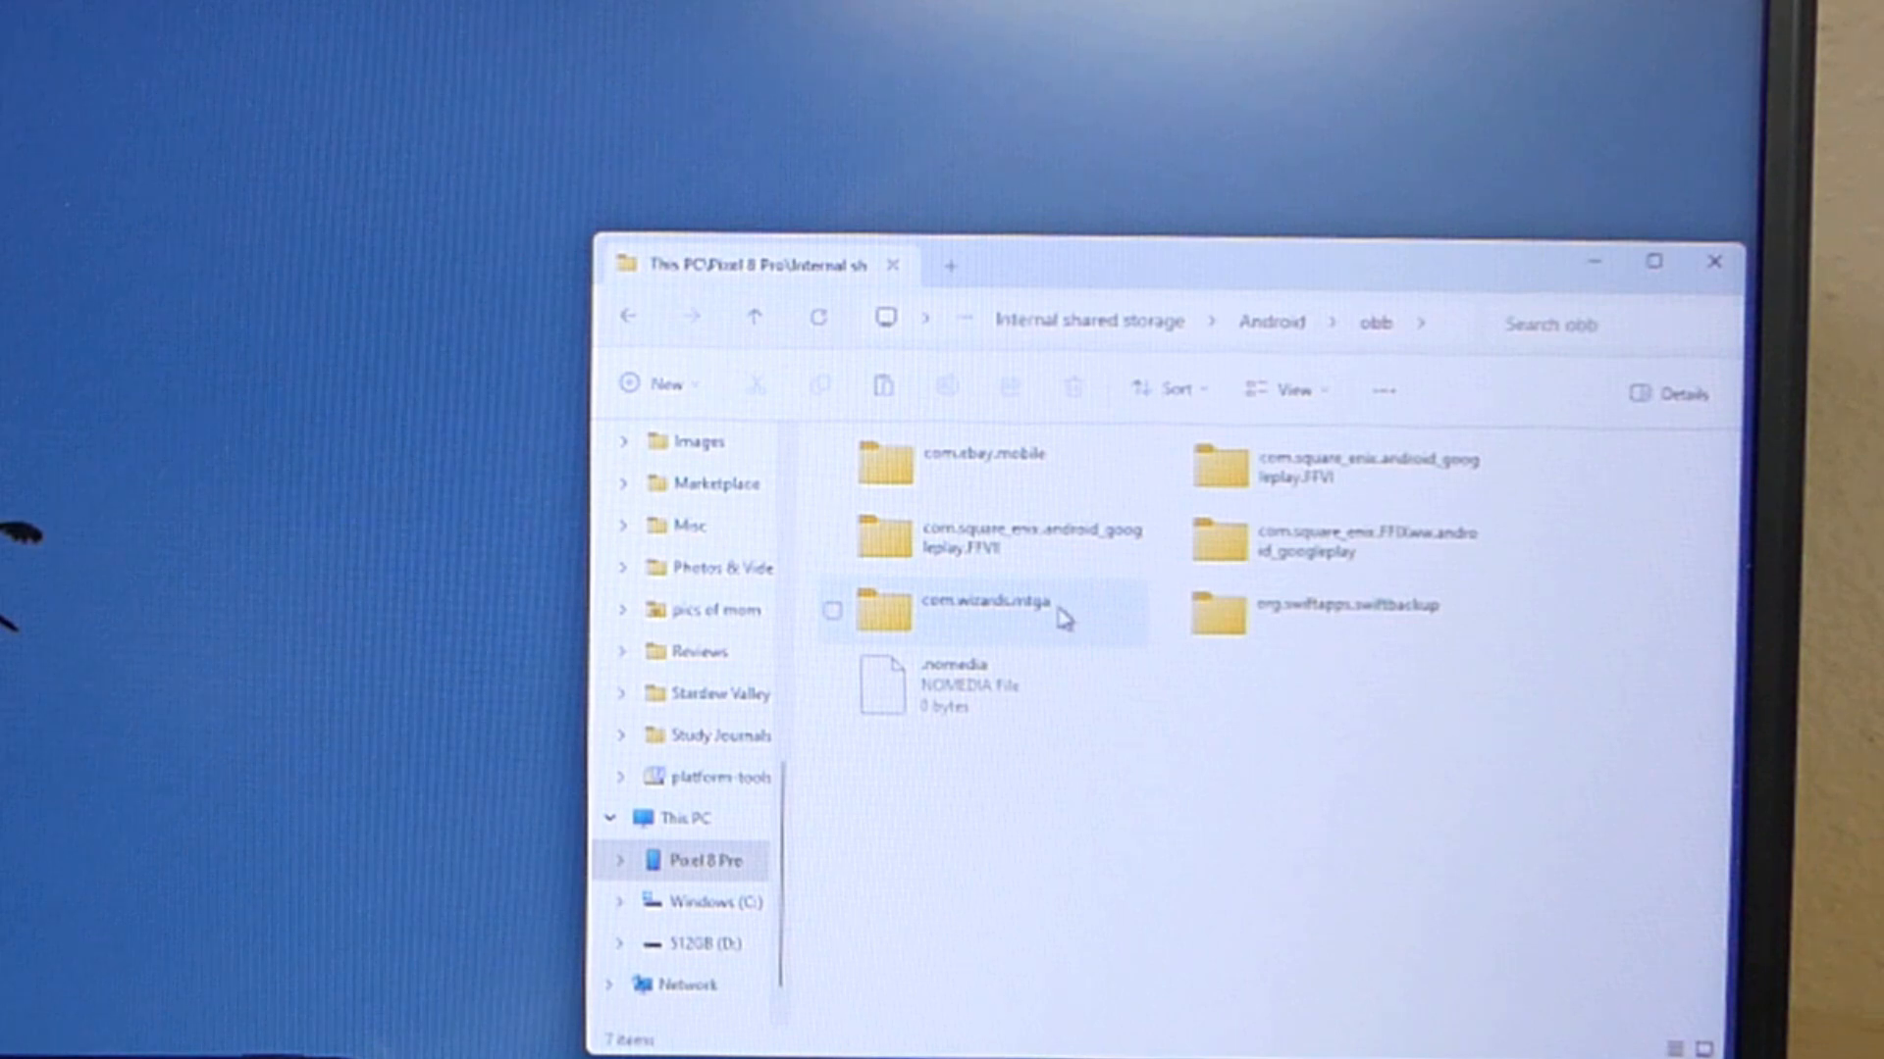
{"action": "left_click", "coordinate": [979, 612]}
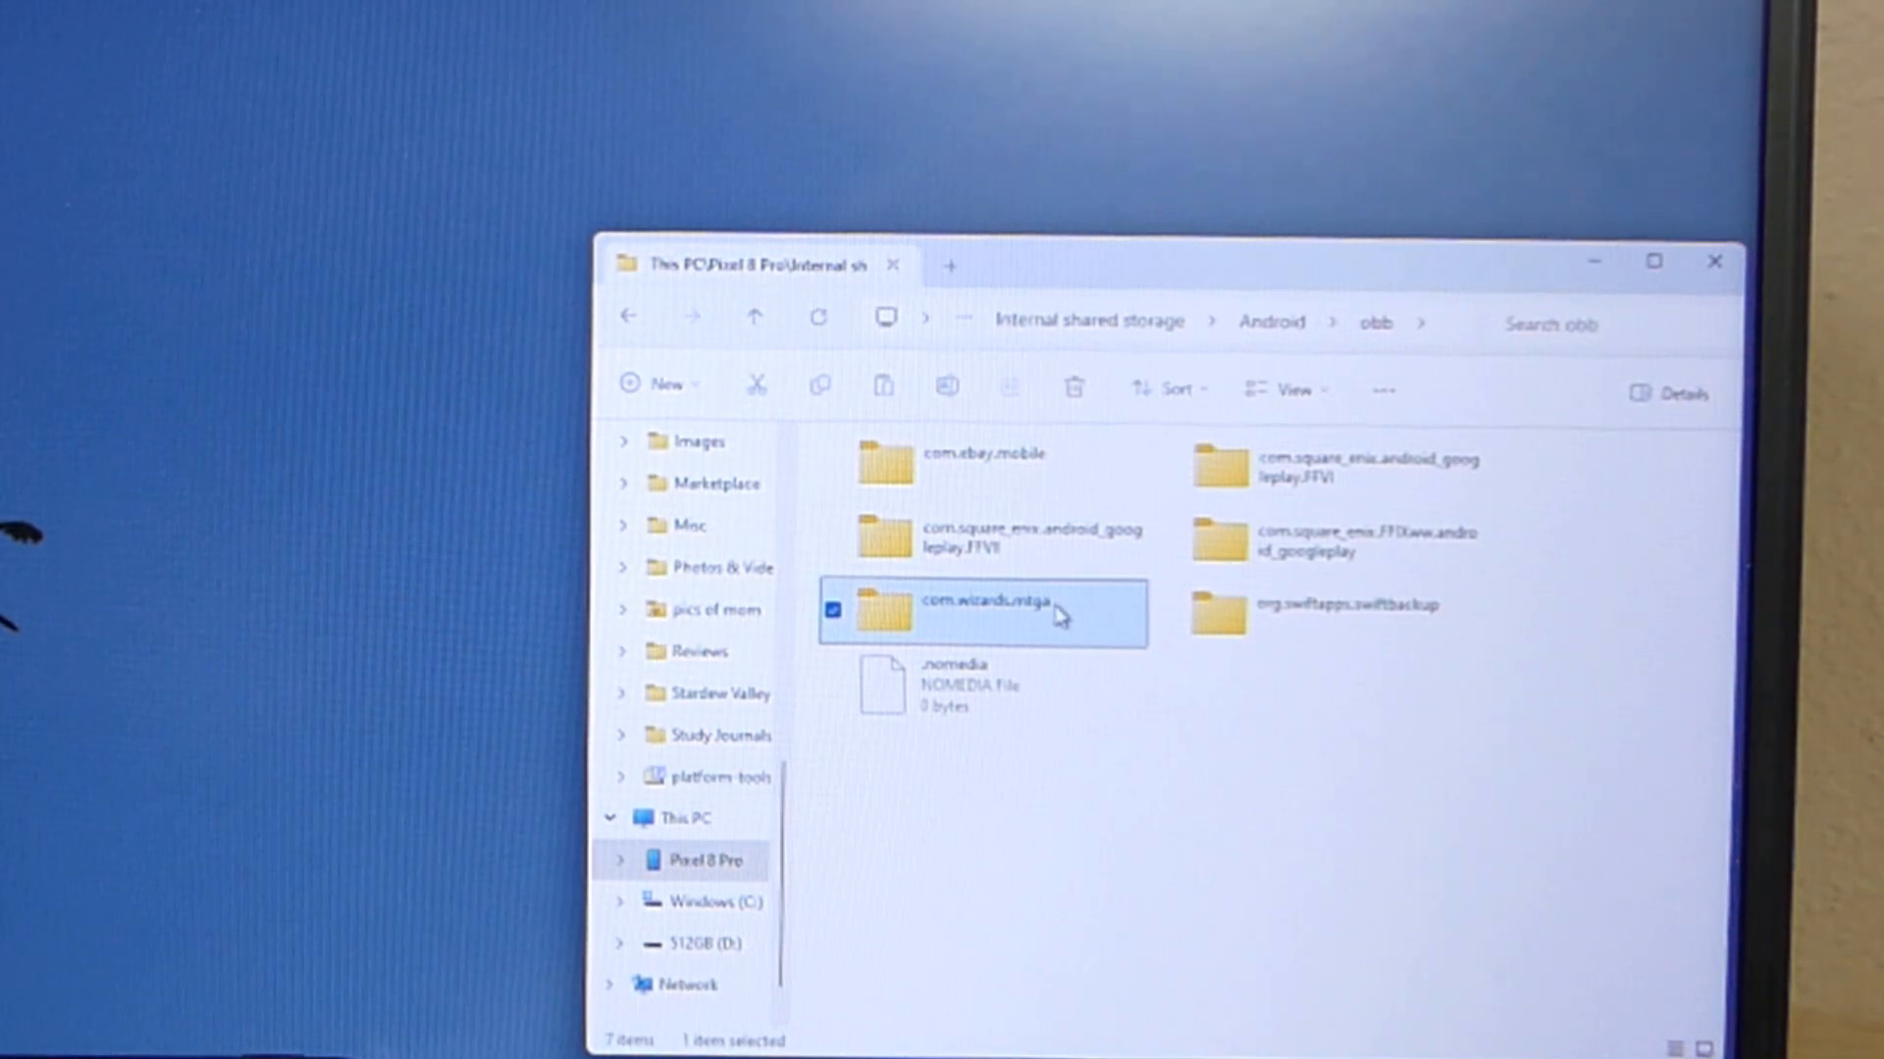
{"action": "double_click", "coordinate": [983, 612]}
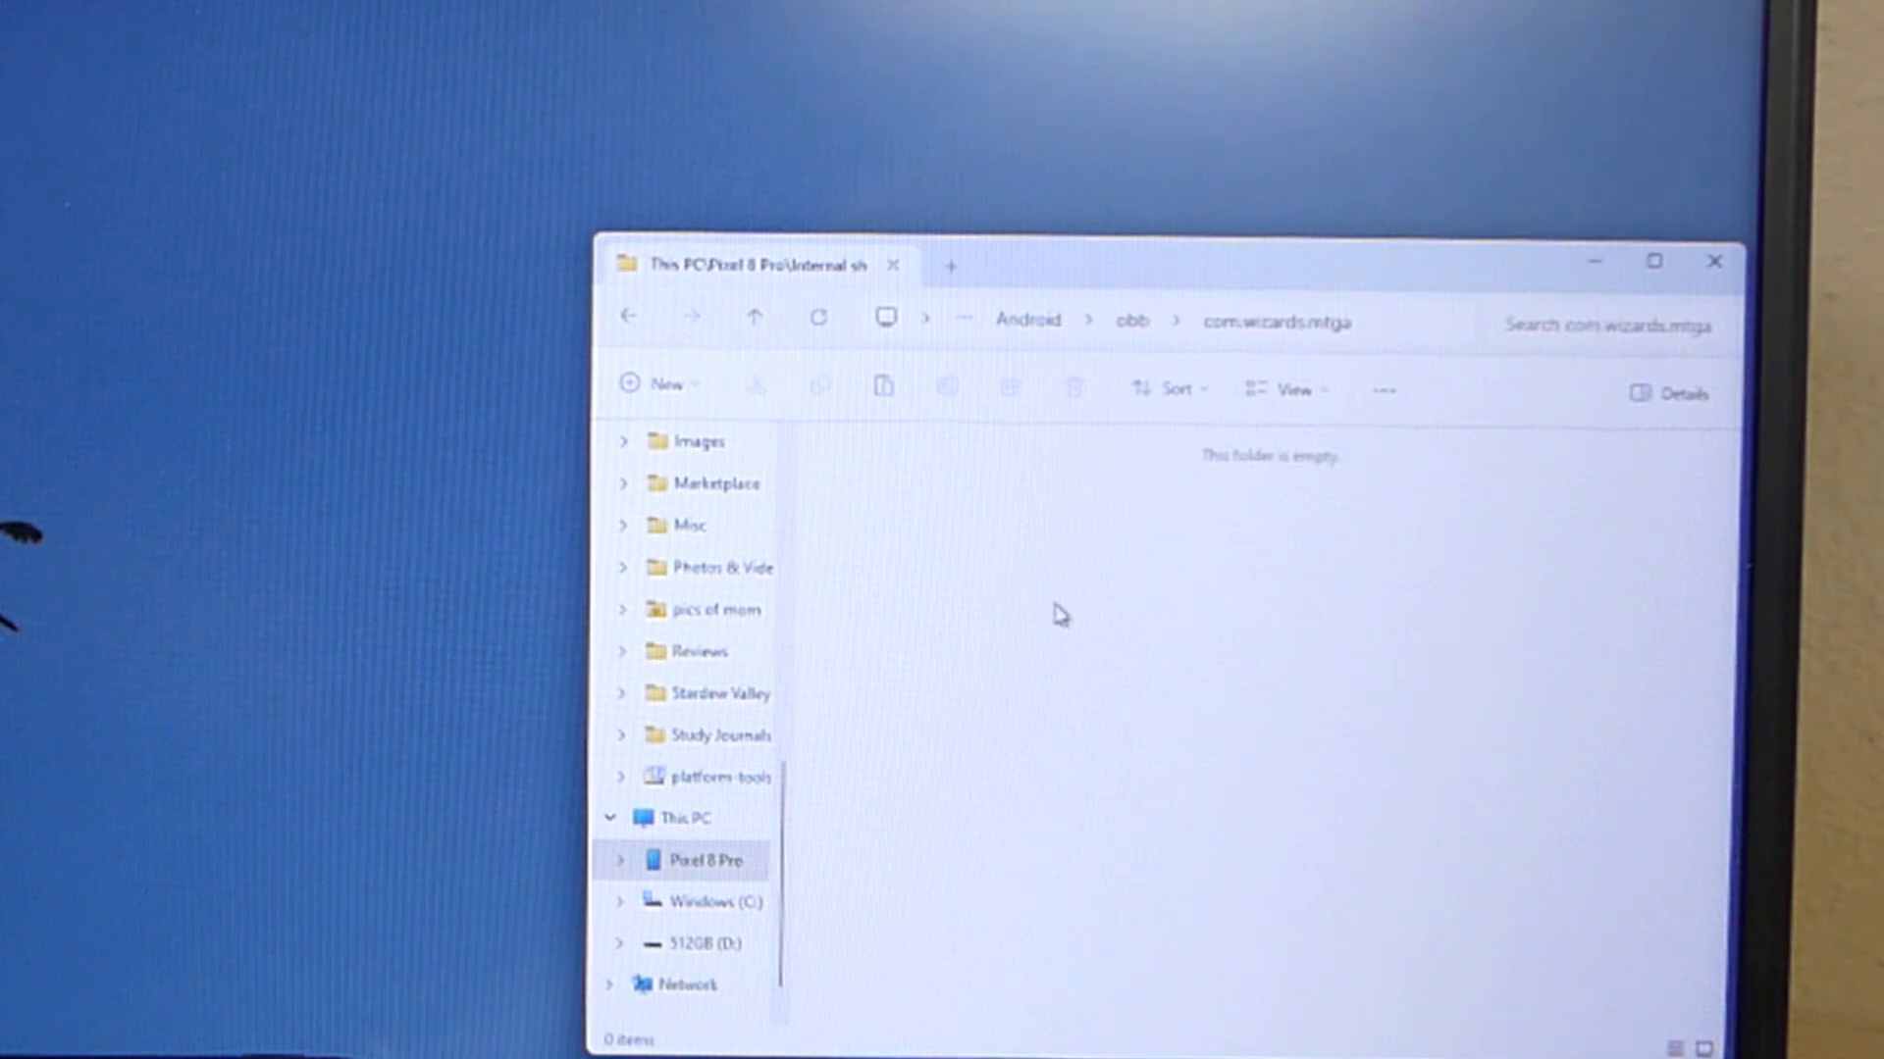
{"action": "right_click", "coordinate": [1061, 615]}
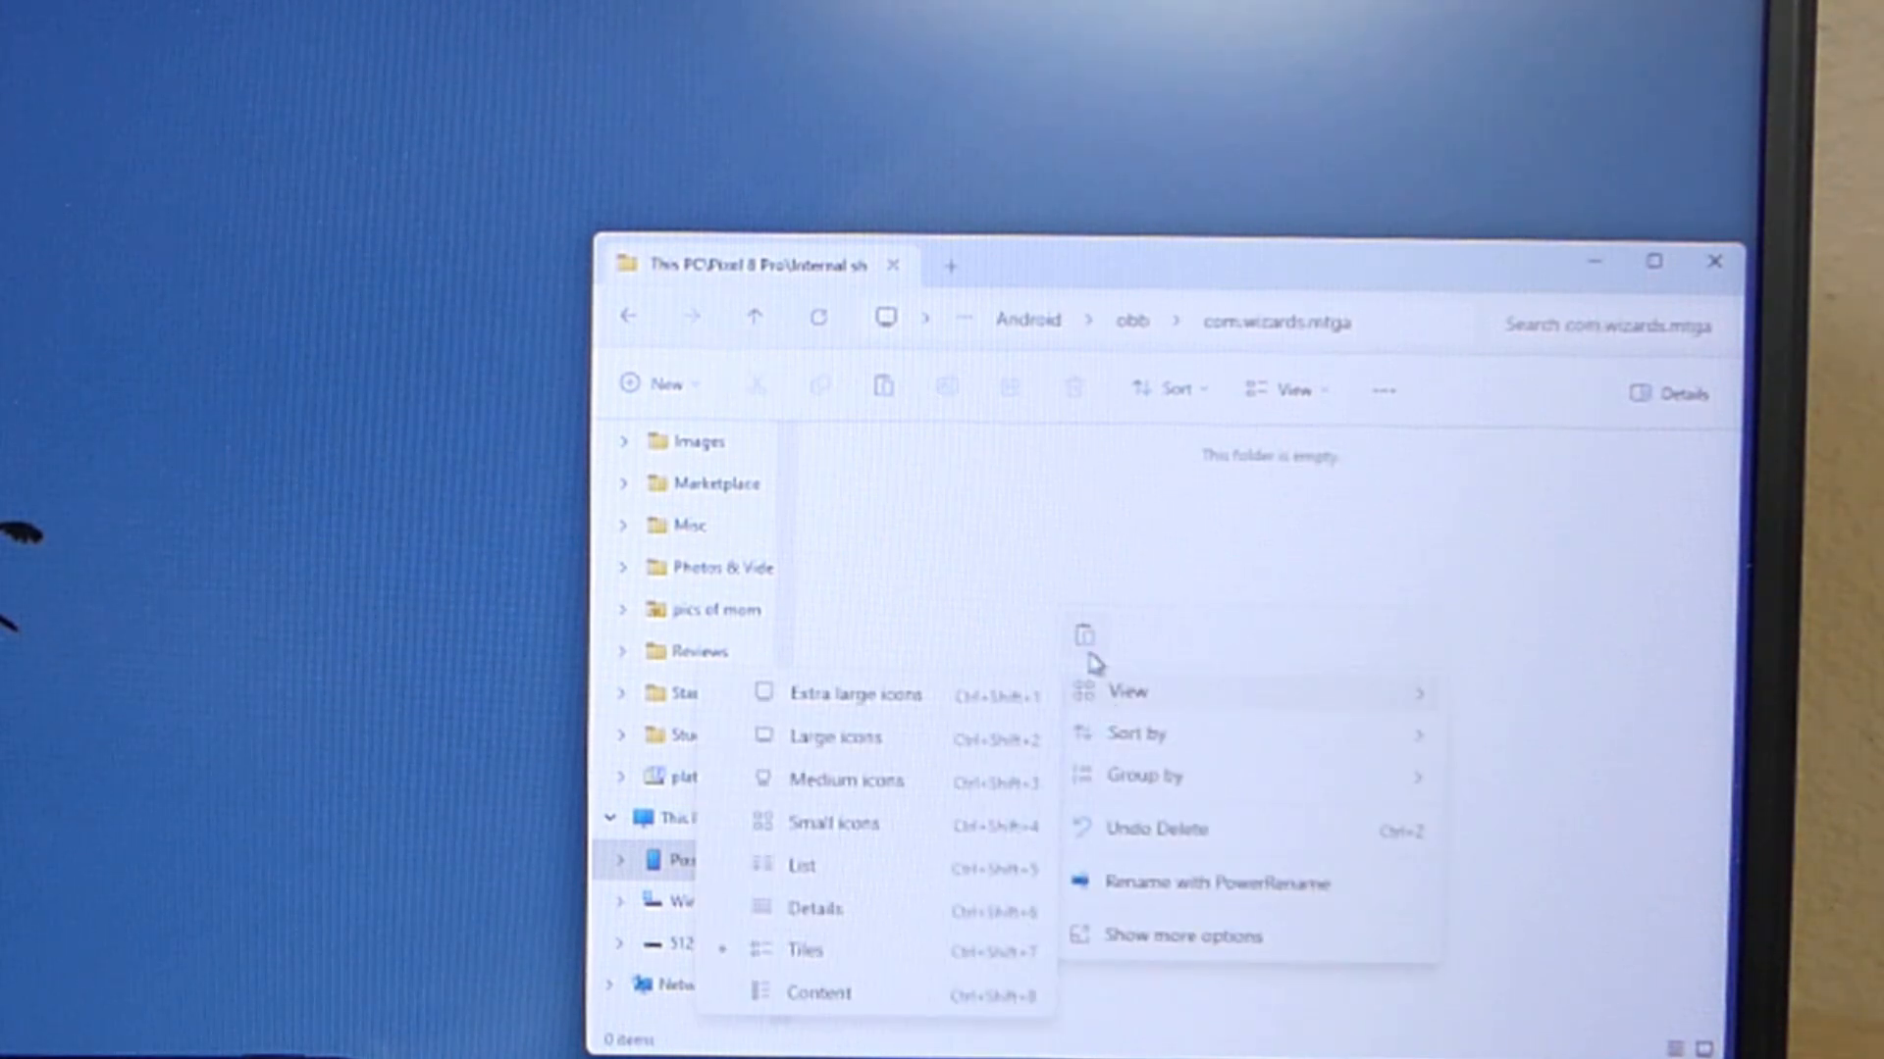
{"action": "left_click", "coordinate": [1129, 589]}
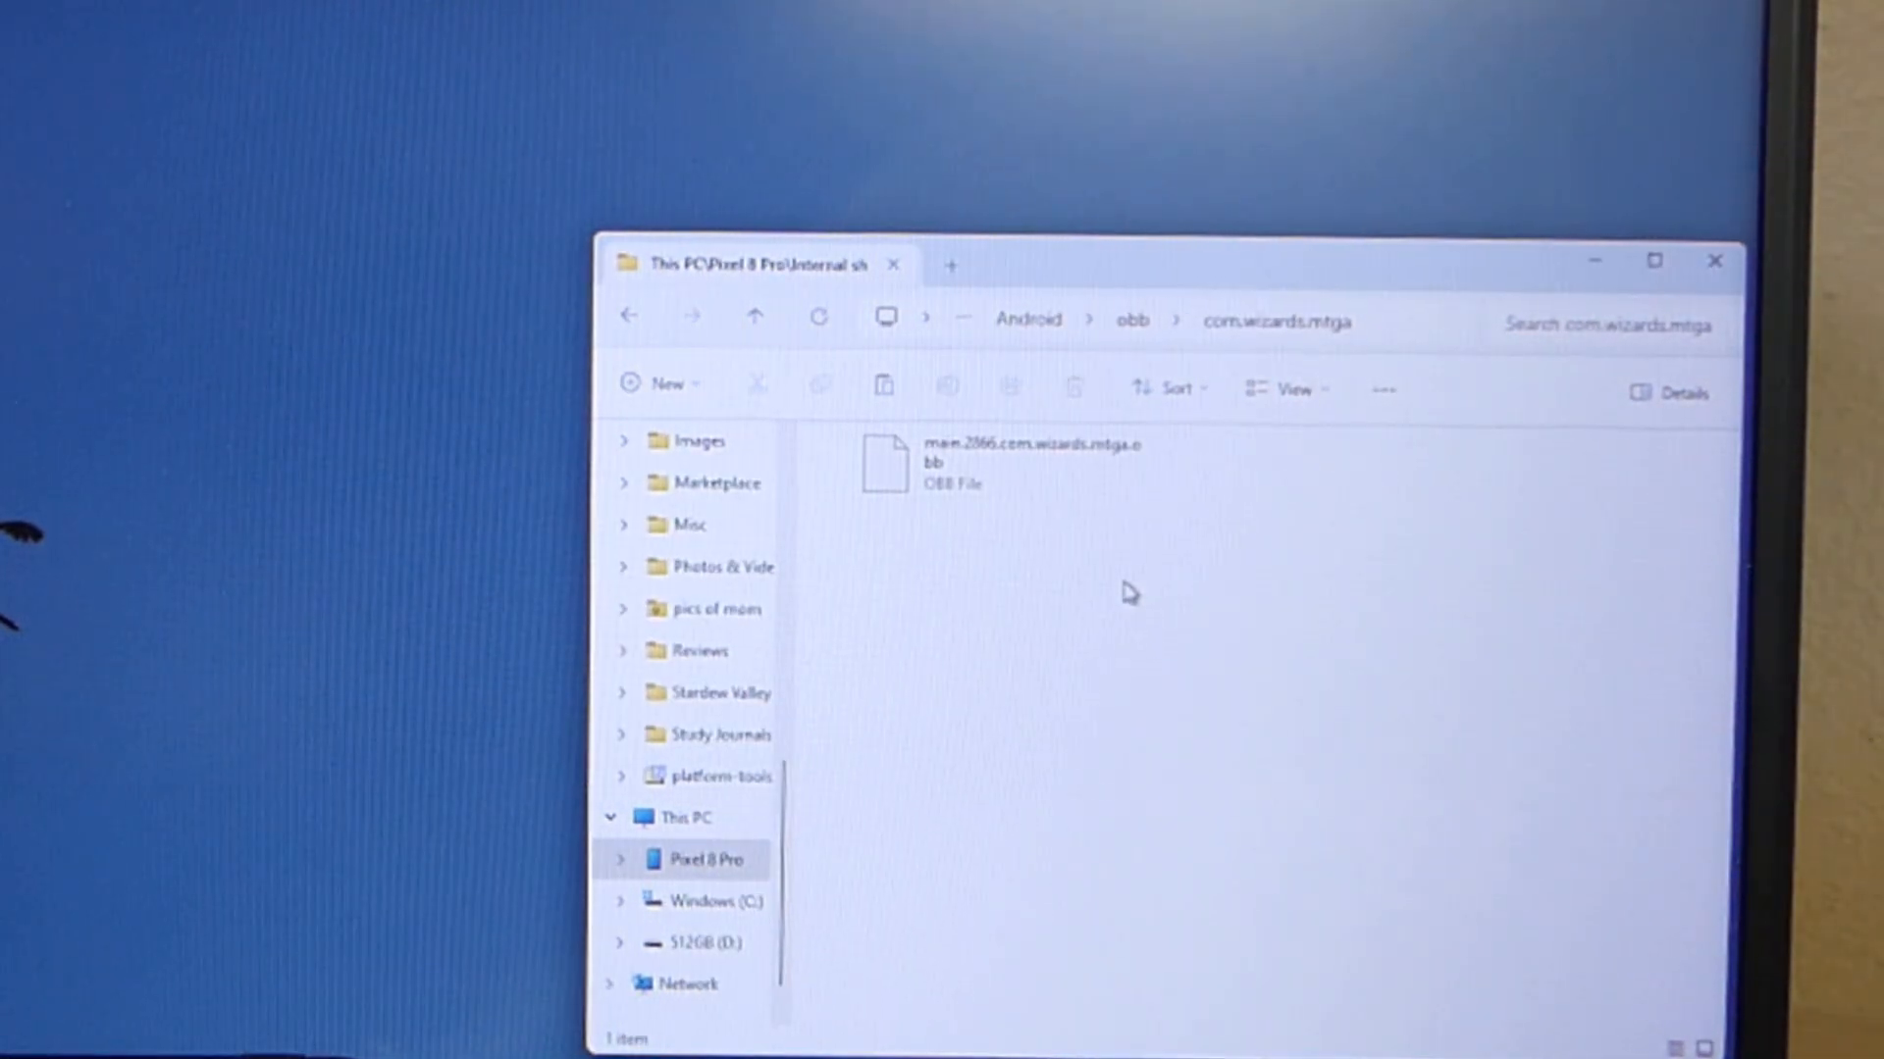